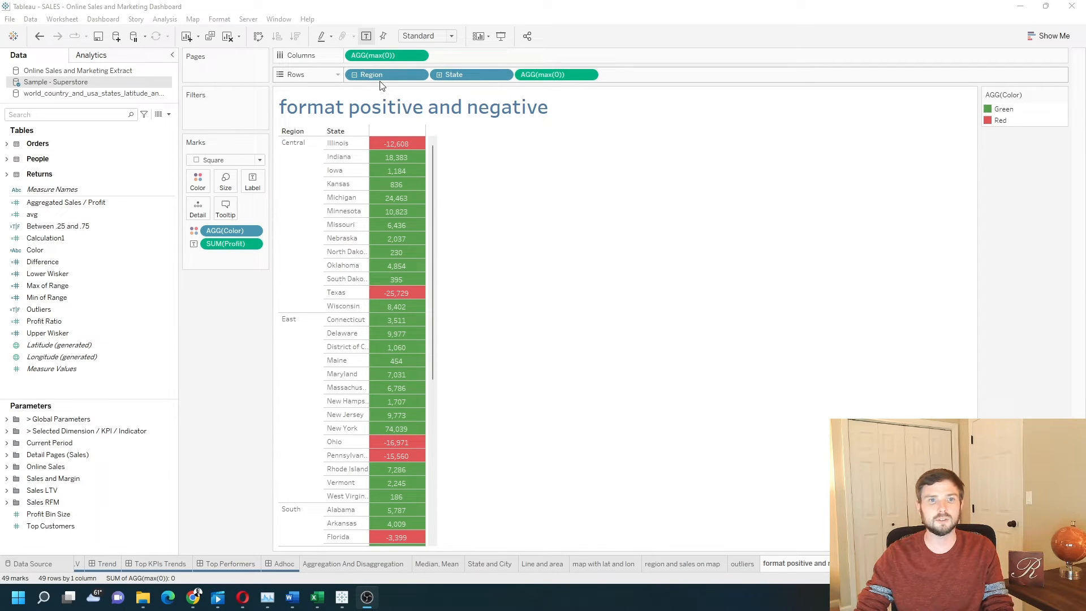
pyautogui.moveTo(396, 156)
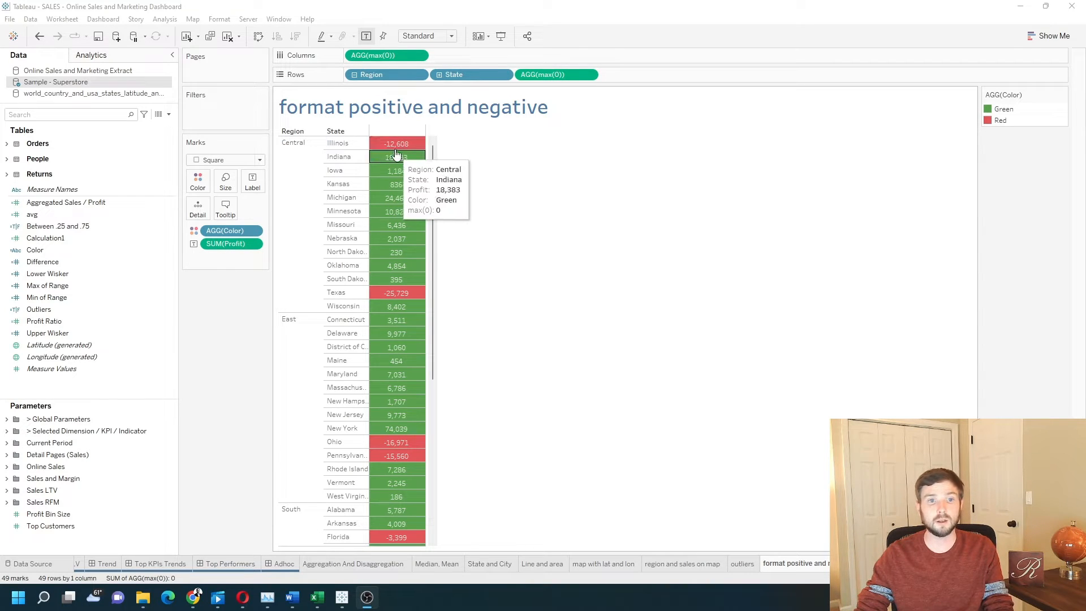
pyautogui.moveTo(398, 161)
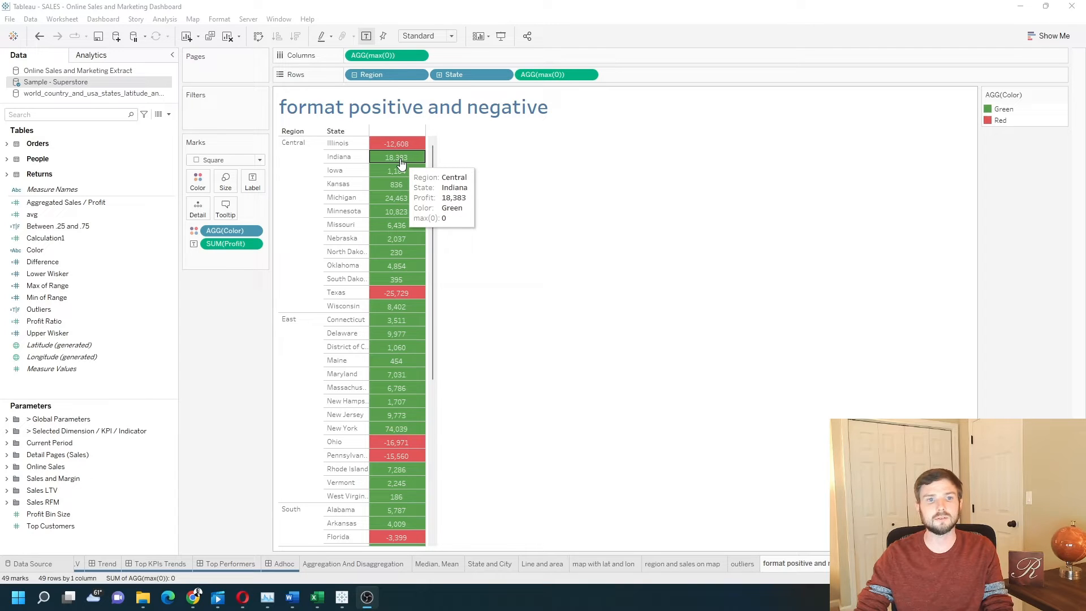
pyautogui.moveTo(396, 144)
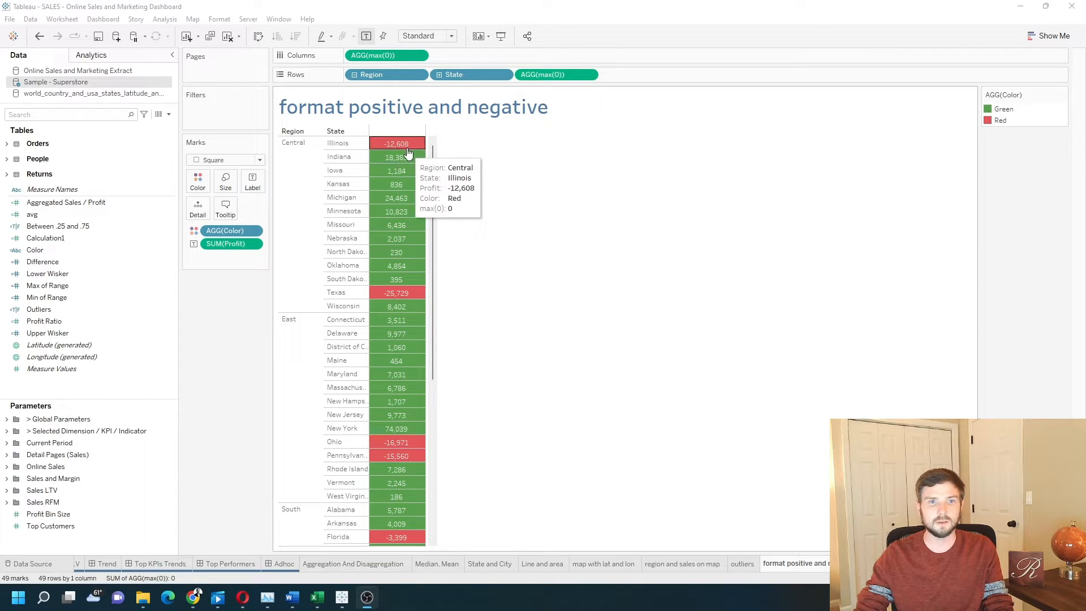
pyautogui.moveTo(397, 156)
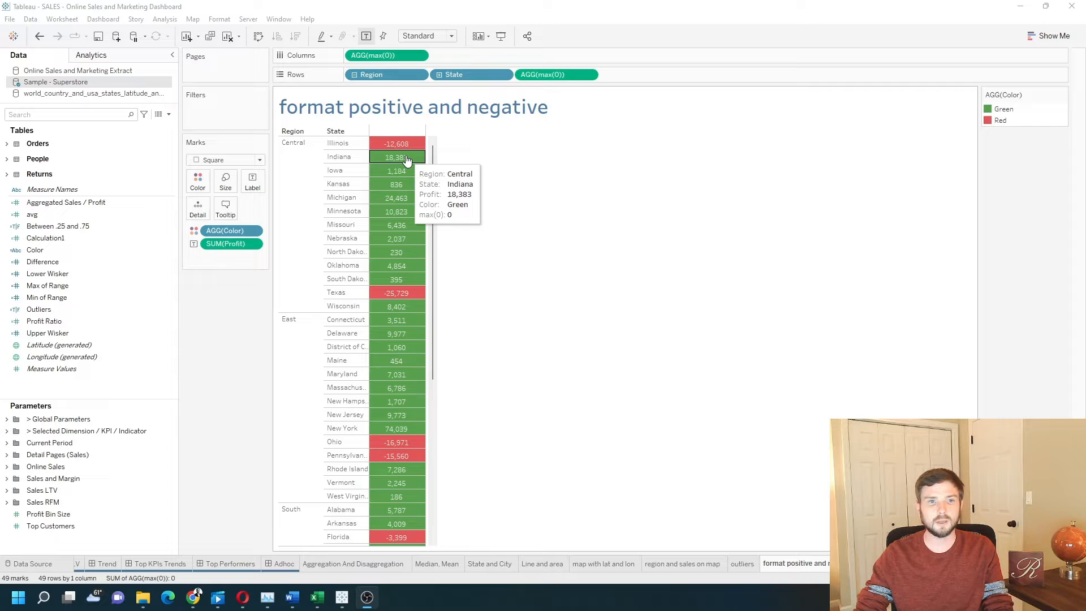
pyautogui.moveTo(398, 161)
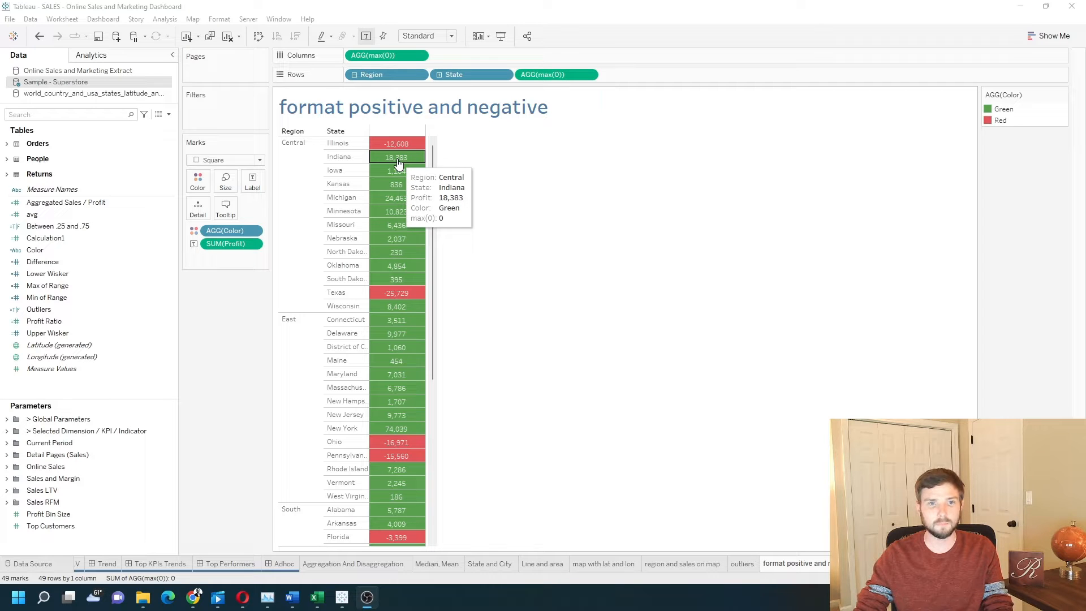